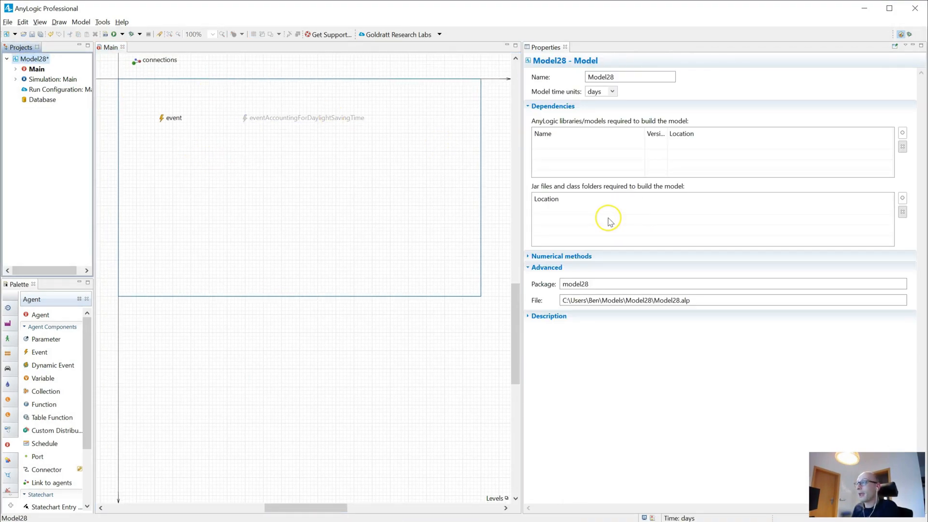
- Review Simulation: Main's 25.10.2019–29.10.2019 03:00 range, then select the 'event' element on Main
{"action": "left_click", "coordinate": [54, 78]}
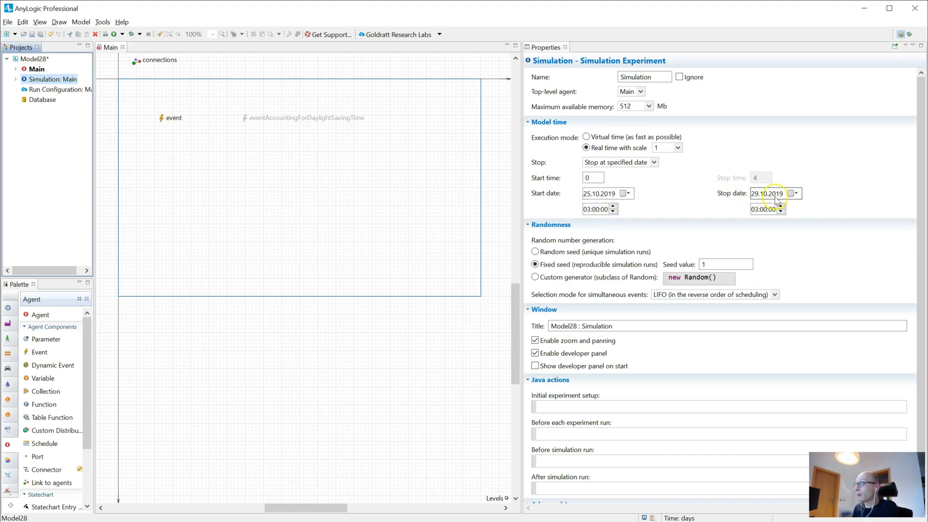
{"action": "mouse_move", "coordinate": [748, 213]}
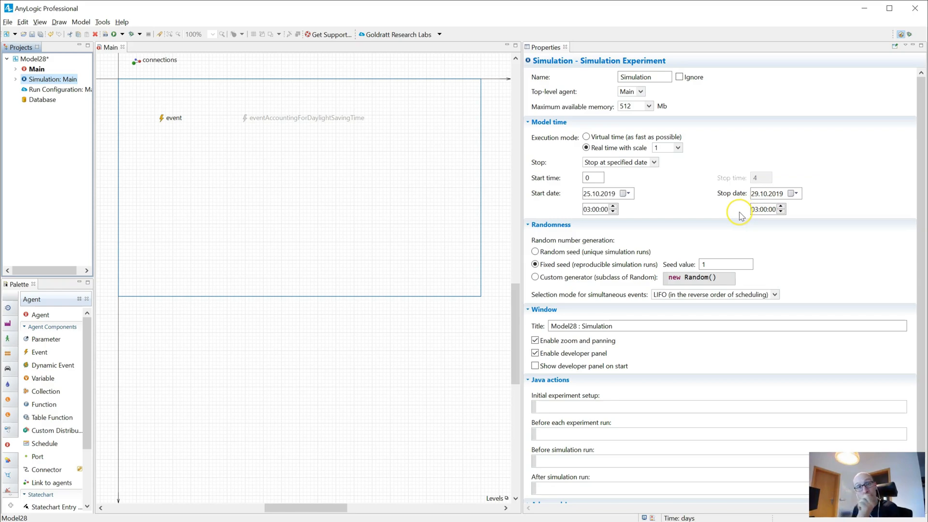
{"action": "mouse_move", "coordinate": [148, 117]}
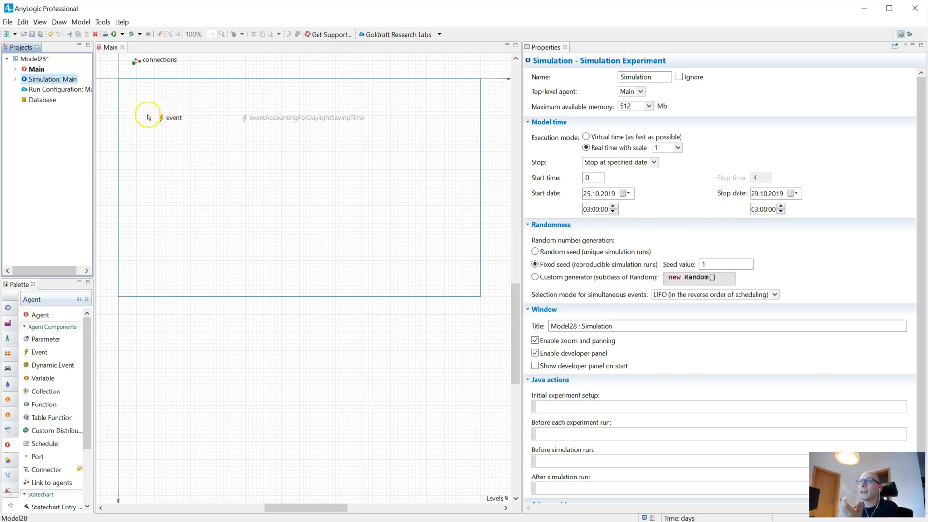
{"action": "left_click", "coordinate": [168, 118]}
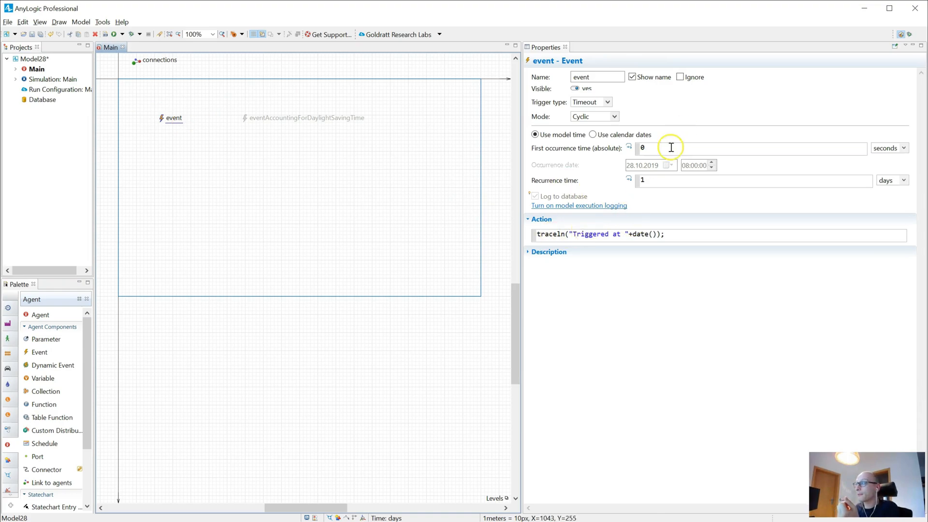
{"action": "mouse_move", "coordinate": [100, 120]}
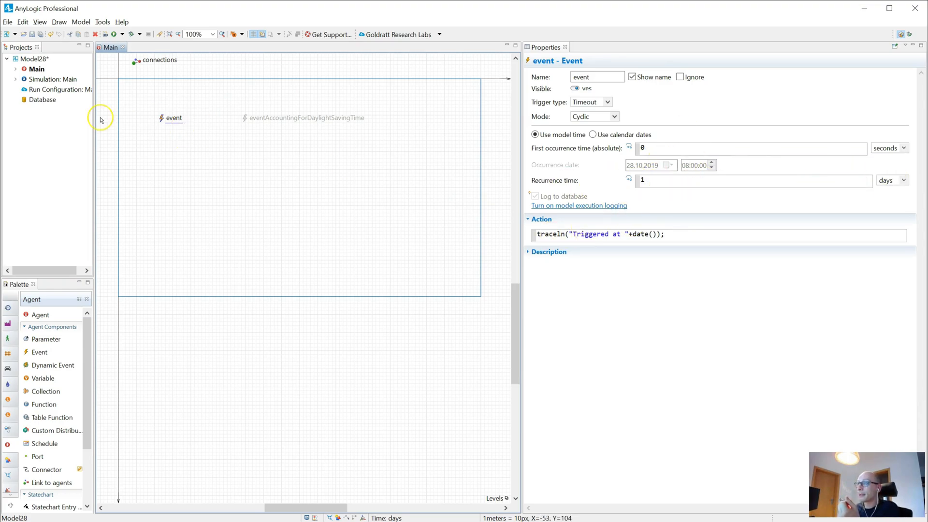
{"action": "left_click", "coordinate": [54, 79]}
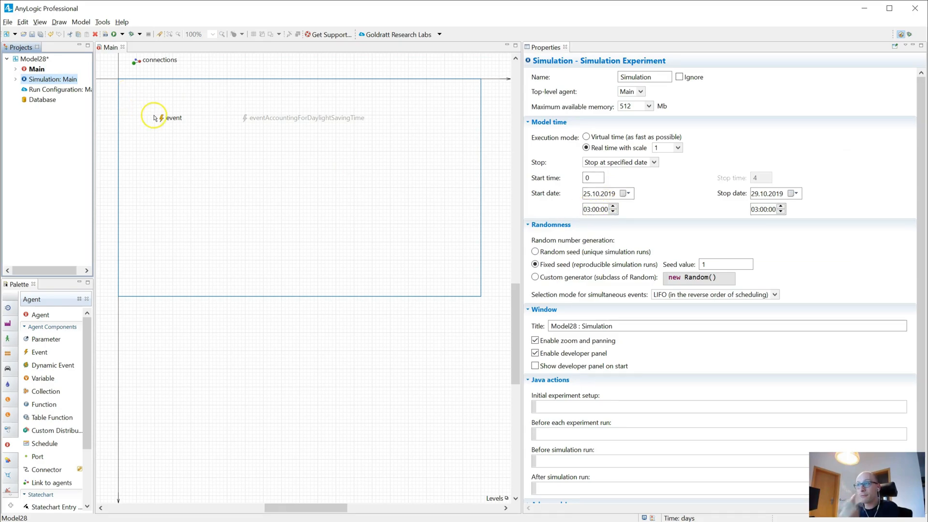
{"action": "left_click", "coordinate": [173, 118]}
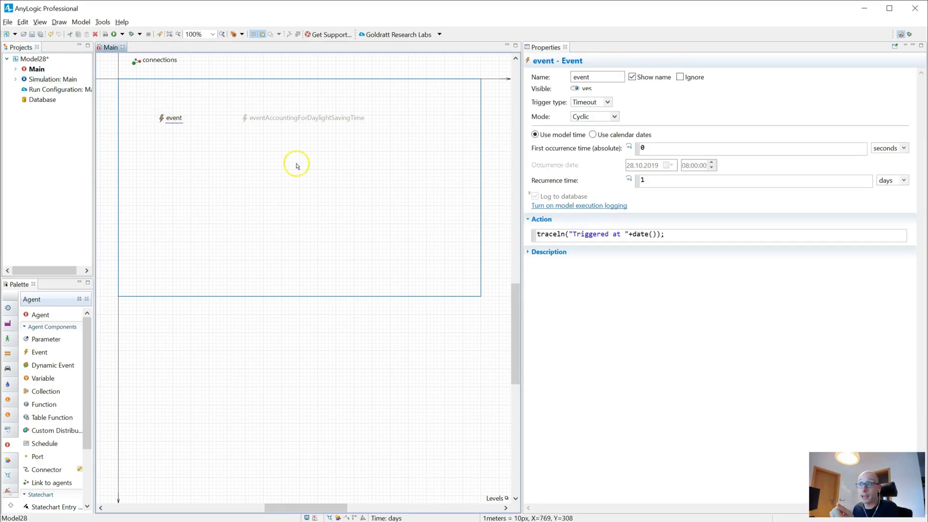
- Run the model to Finished and read the console log showing triggers shift from 03:00 to 02:00
{"action": "left_click", "coordinate": [664, 234]}
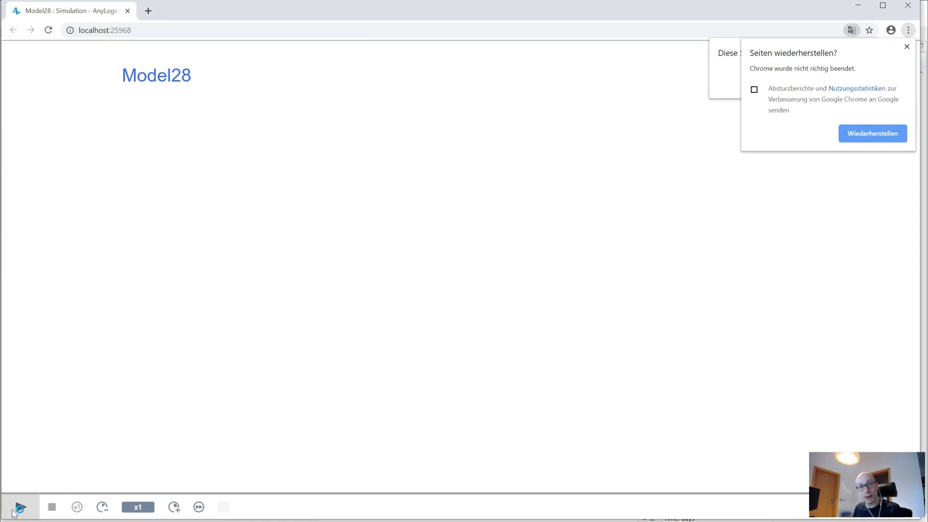
{"action": "left_click", "coordinate": [19, 507]}
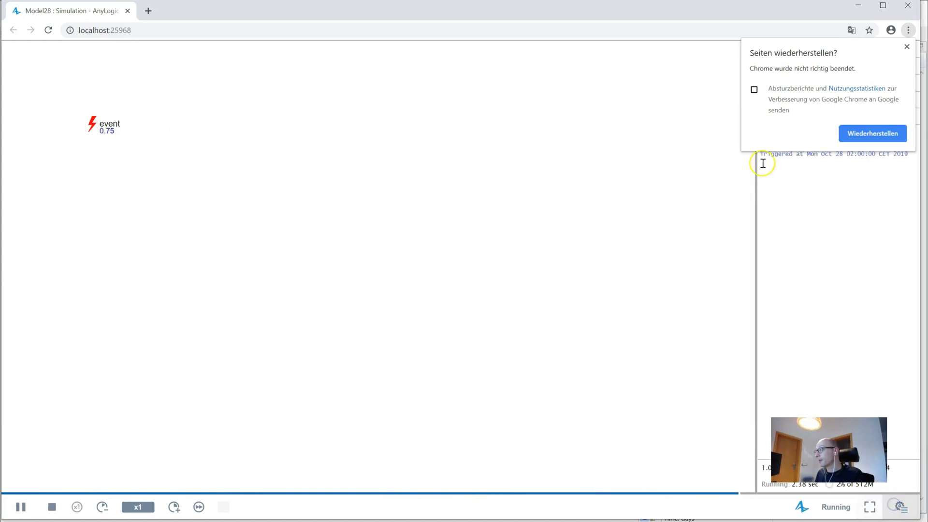
{"action": "left_click", "coordinate": [905, 46]}
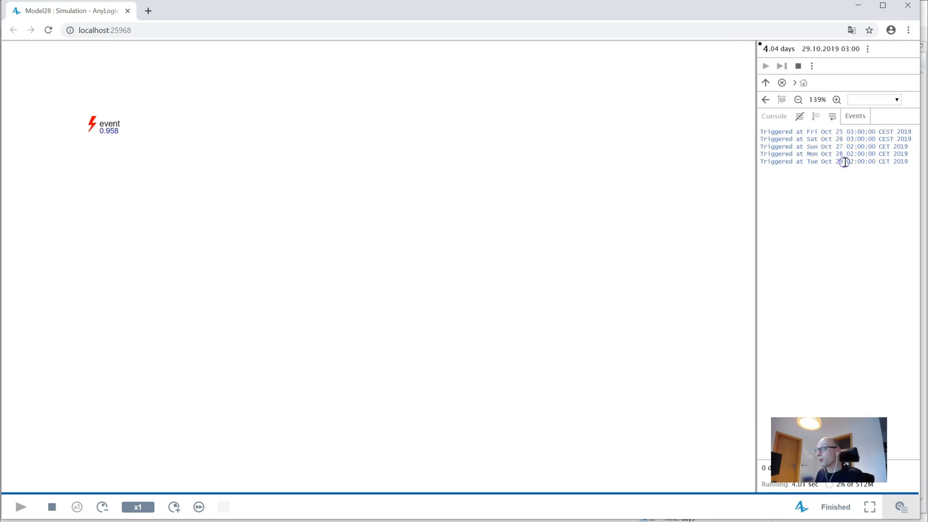
{"action": "mouse_move", "coordinate": [655, 225]}
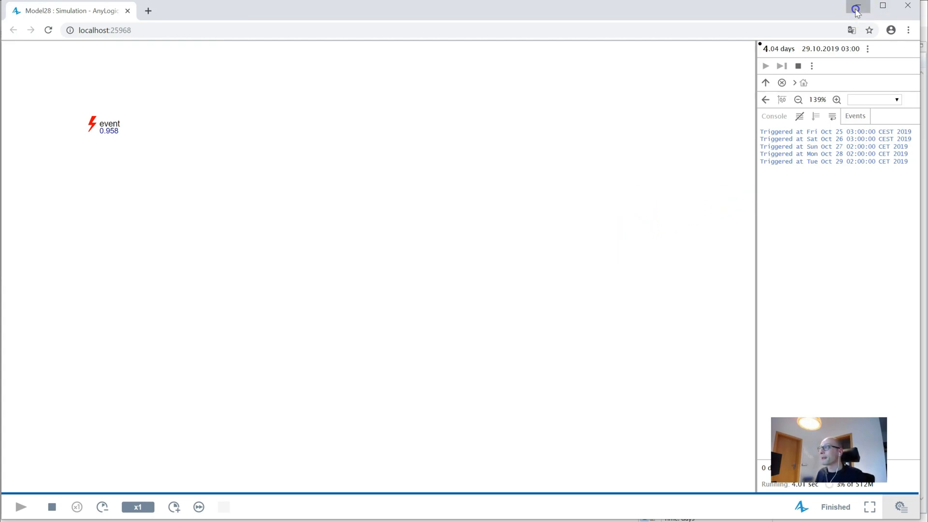
{"action": "left_click", "coordinate": [856, 9]}
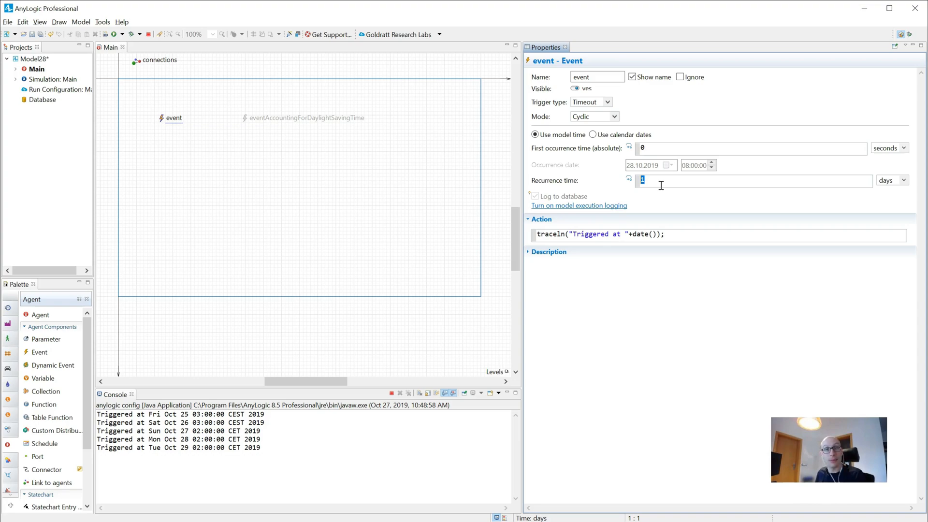
{"action": "mouse_move", "coordinate": [239, 122]}
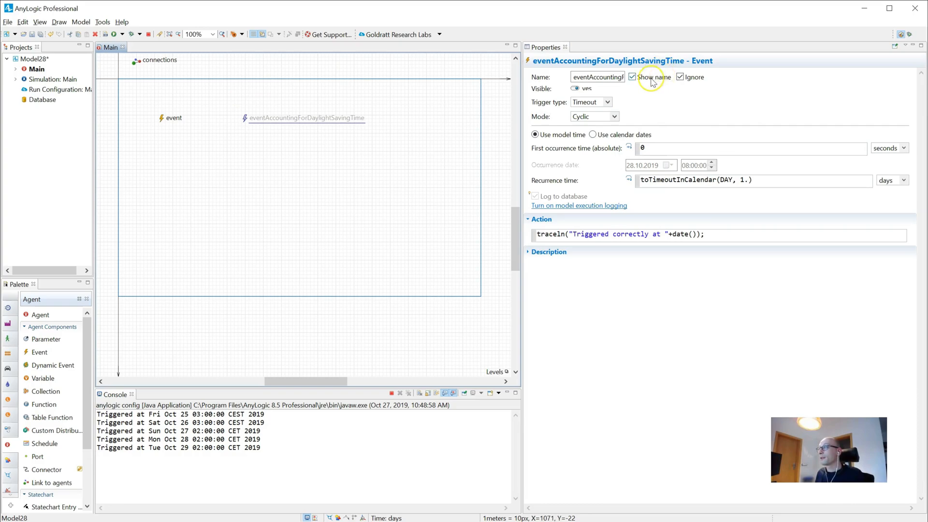
- Enable eventAccountingForDaylightSavingTime with recurrence toTimeoutInCalendar(DAY, 1.)
{"action": "left_click", "coordinate": [679, 77]}
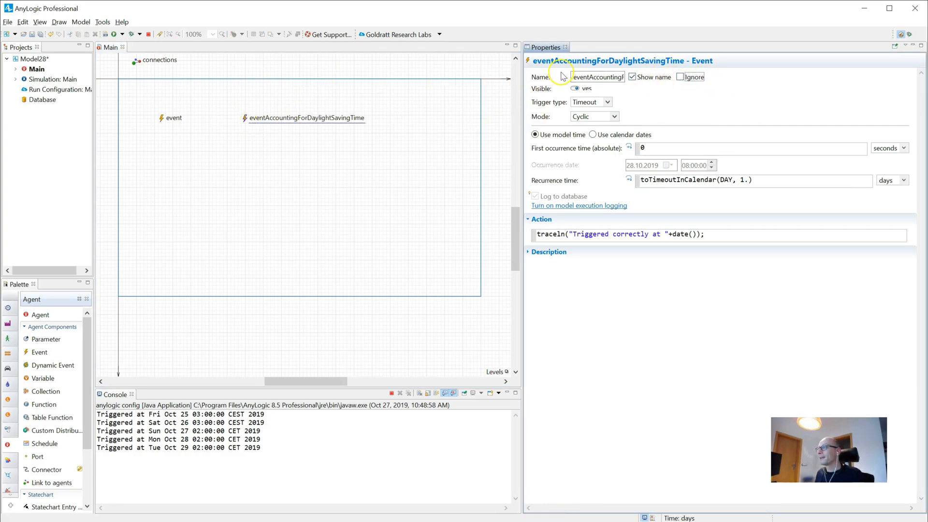
{"action": "mouse_move", "coordinate": [716, 189]}
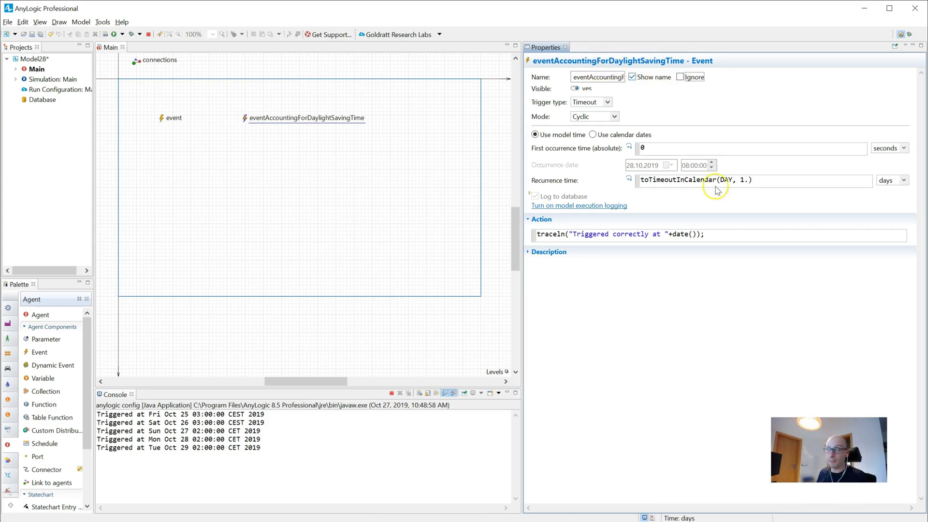
{"action": "mouse_move", "coordinate": [231, 122]}
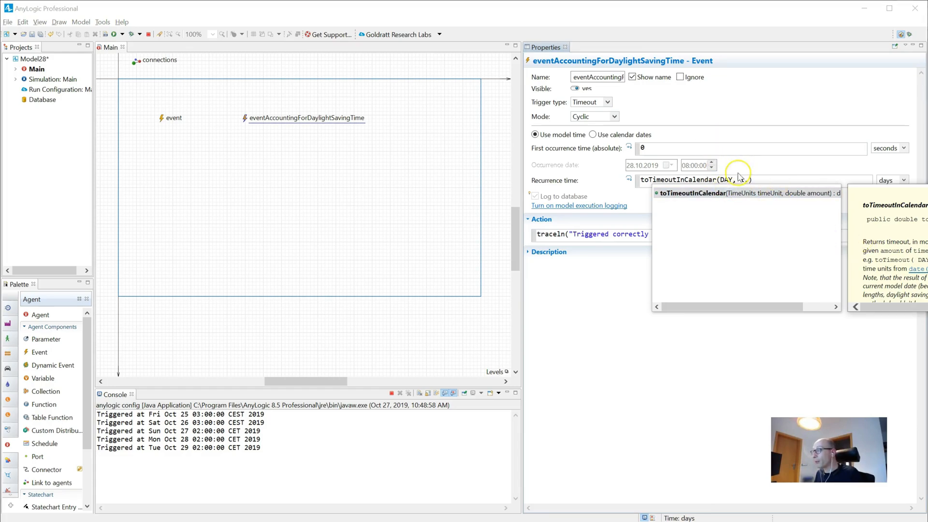
{"action": "type", "text": "1."}
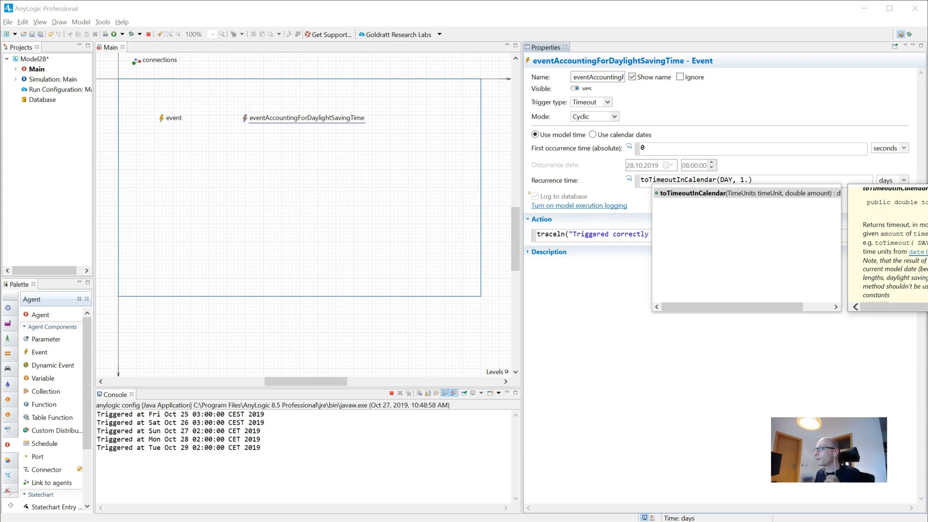
{"action": "mouse_move", "coordinate": [899, 267]}
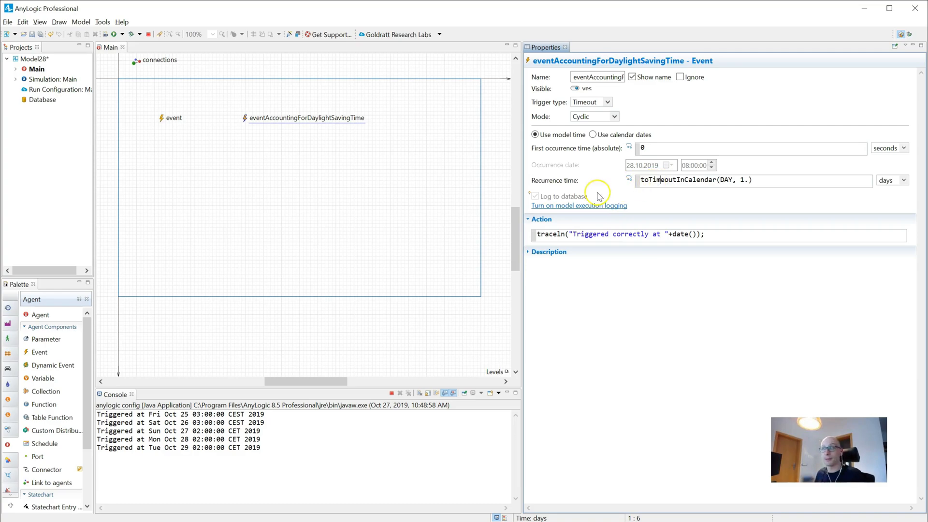
- Mark the original 'event' as Ignored and relaunch the model
{"action": "left_click", "coordinate": [173, 118]}
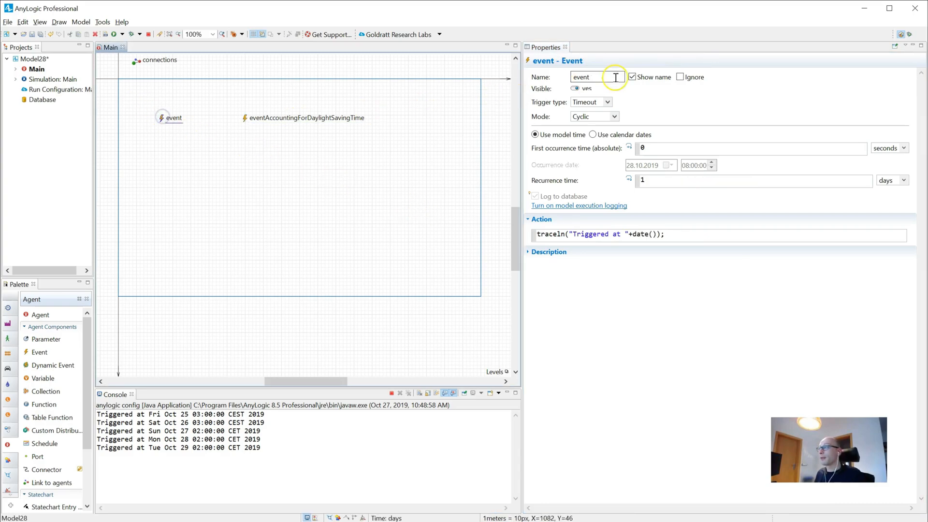
{"action": "left_click", "coordinate": [681, 77]}
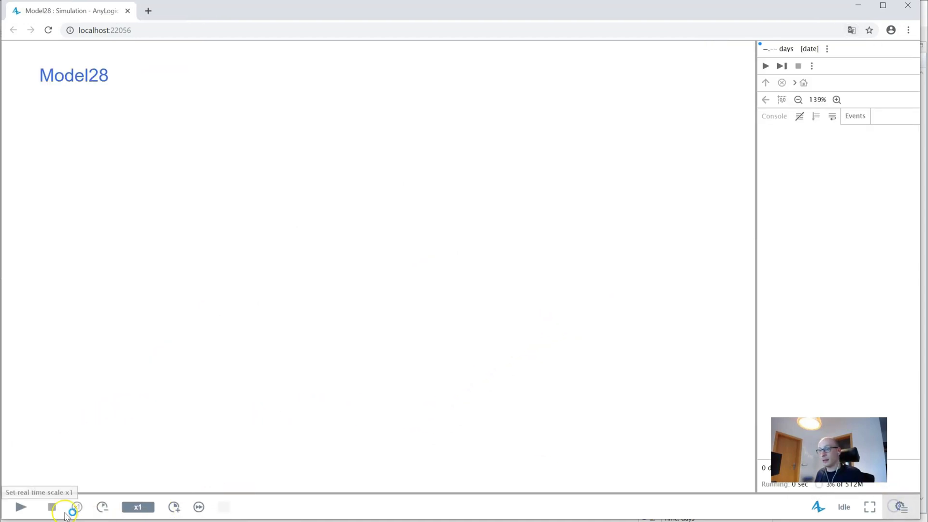
- Play the simulation to Finished, logging 'Triggered correctly' at 03:00 on all five days
{"action": "left_click", "coordinate": [21, 507]}
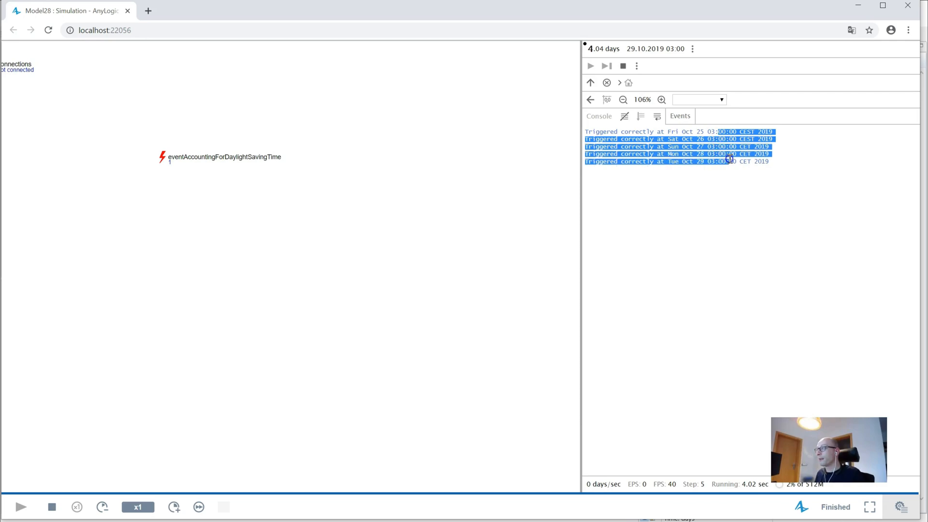
{"action": "left_click", "coordinate": [663, 132]}
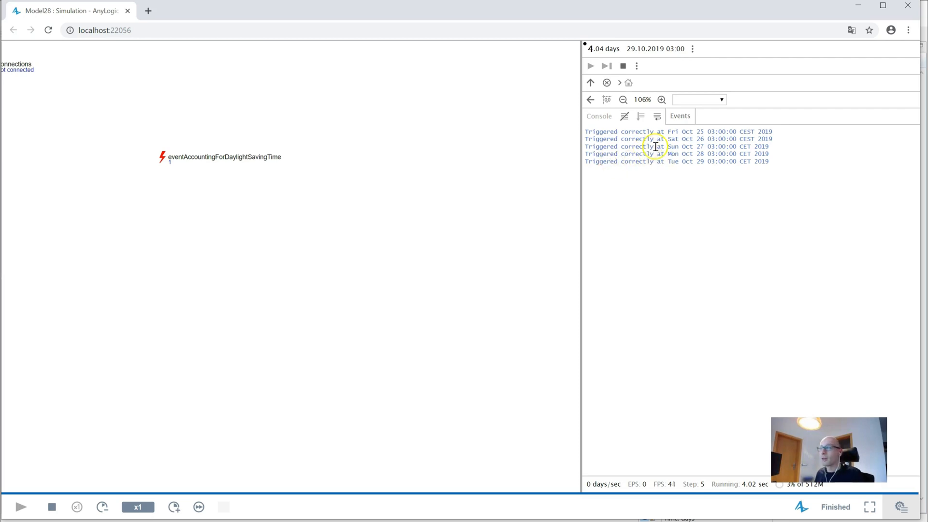
{"action": "mouse_move", "coordinate": [914, 9]}
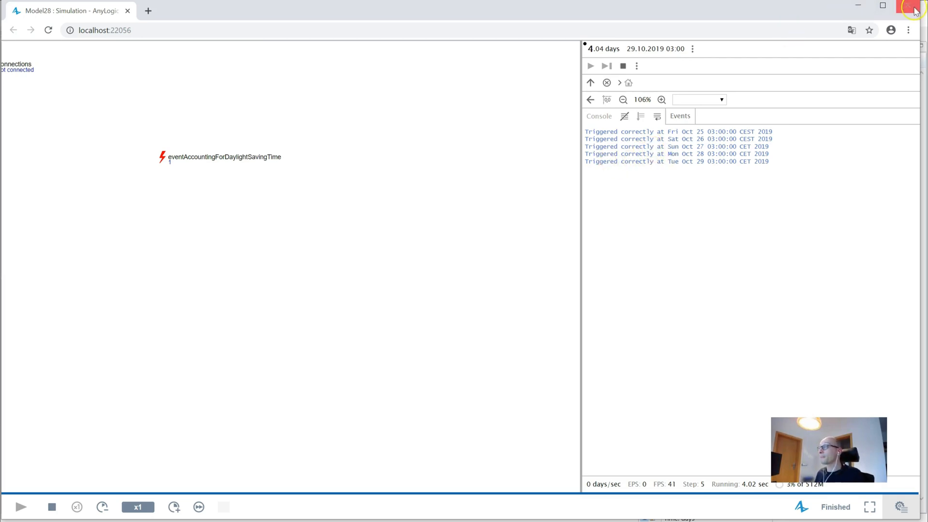